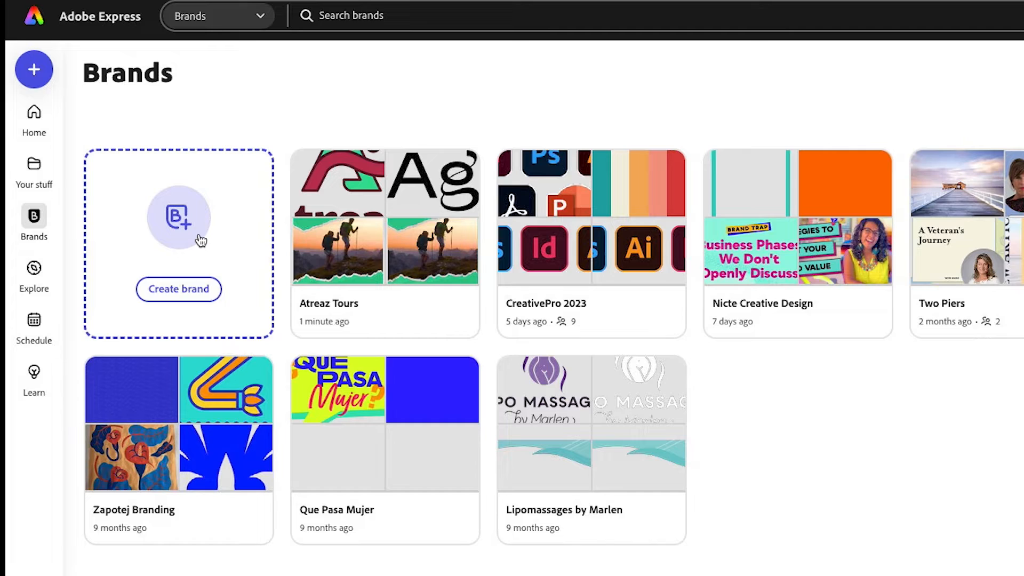
mouse_move(384, 220)
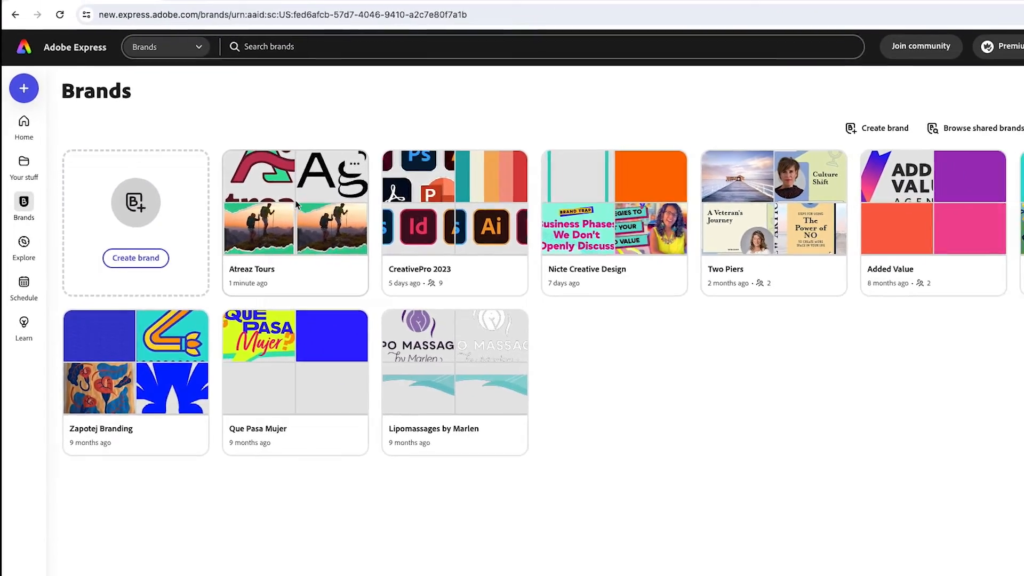
Open the Atreaz Tours brand kit, check its Fonts tab, and return to Overview
left_click(295, 203)
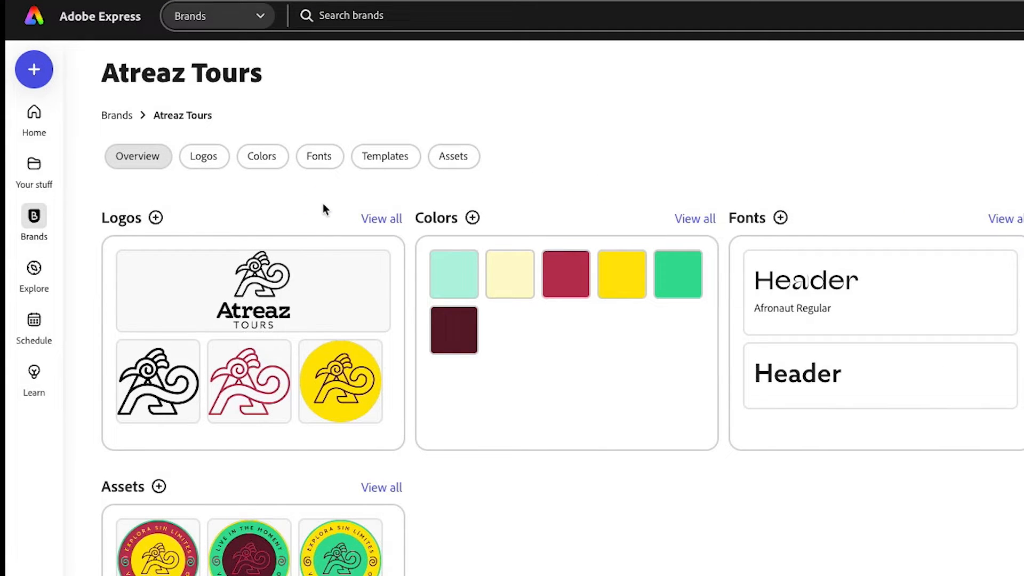
left_click(319, 156)
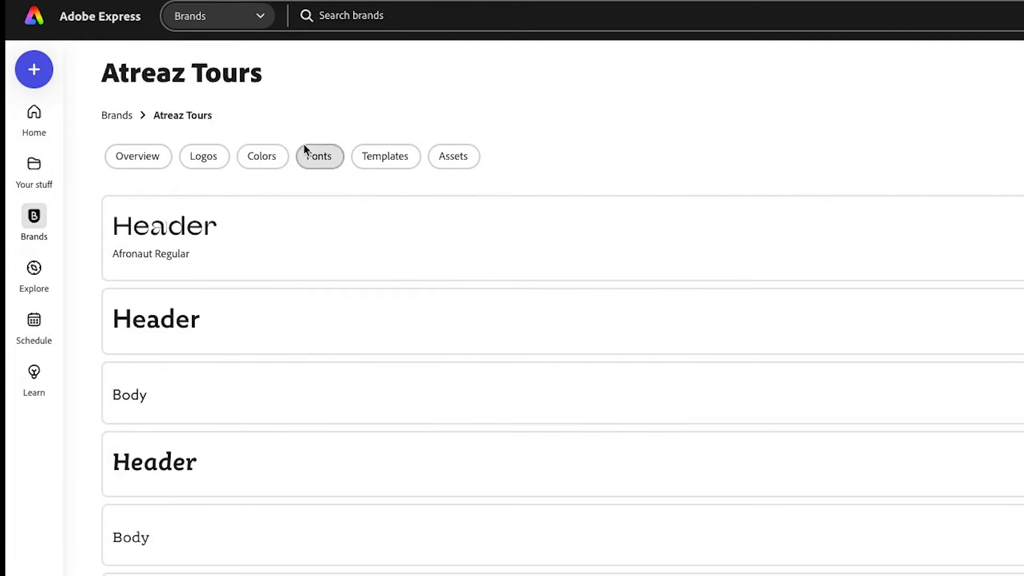
mouse_move(329, 172)
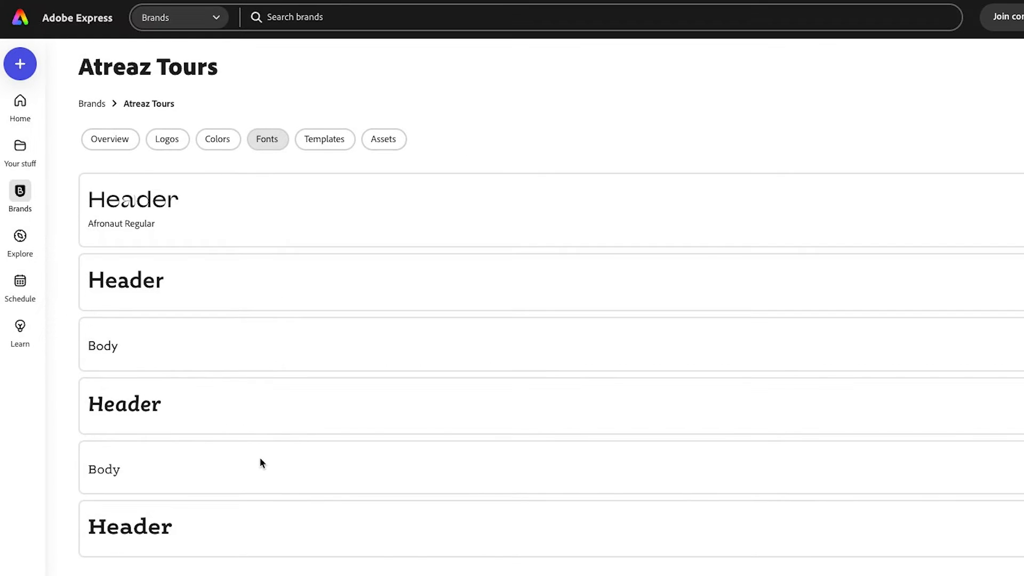
mouse_move(277, 466)
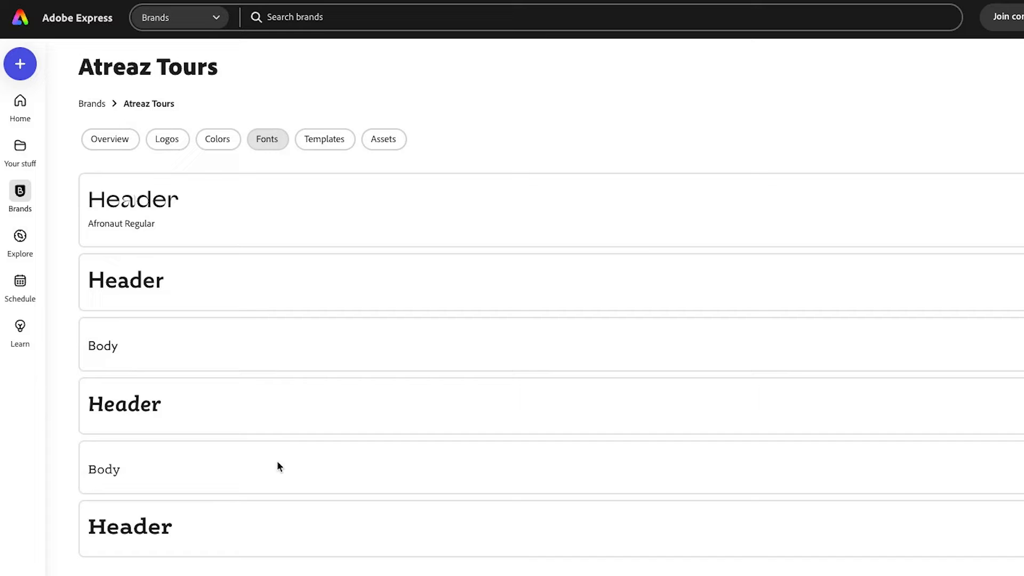
left_click(110, 139)
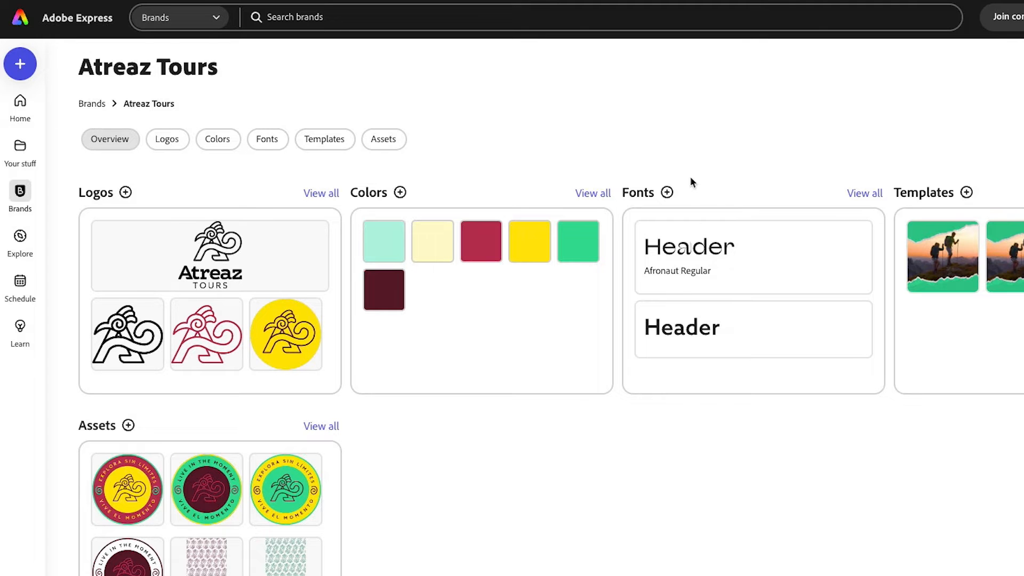
mouse_move(711, 219)
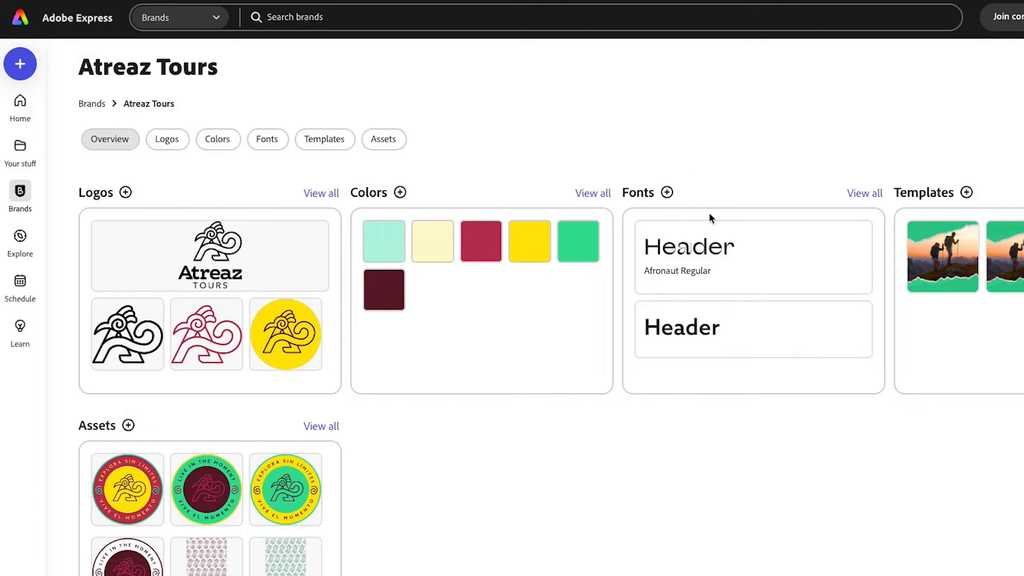
Add a brand font, browsing More fonts and the font list for Alfarn
left_click(669, 192)
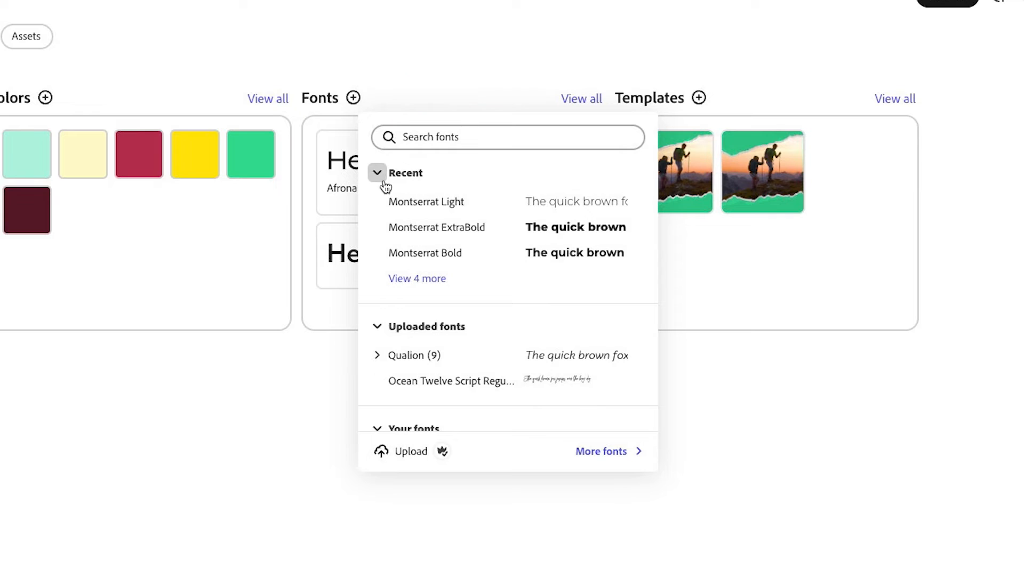
left_click(508, 137)
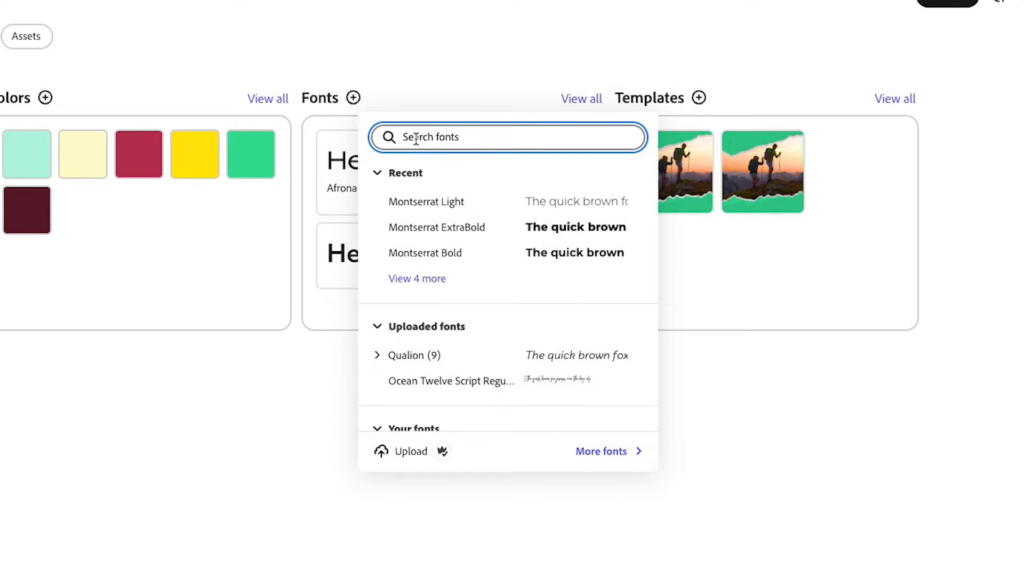
mouse_move(605, 480)
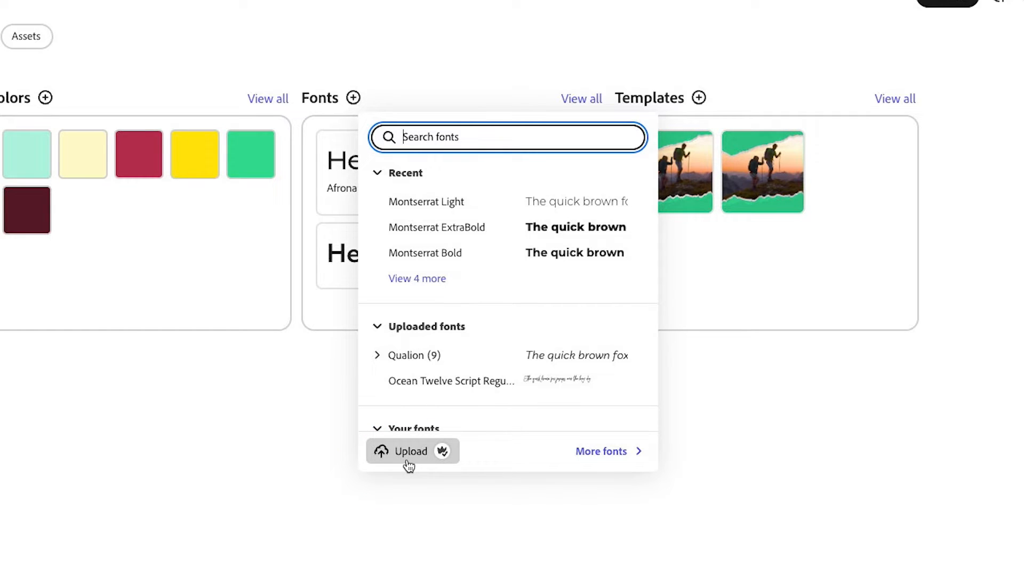
mouse_move(607, 451)
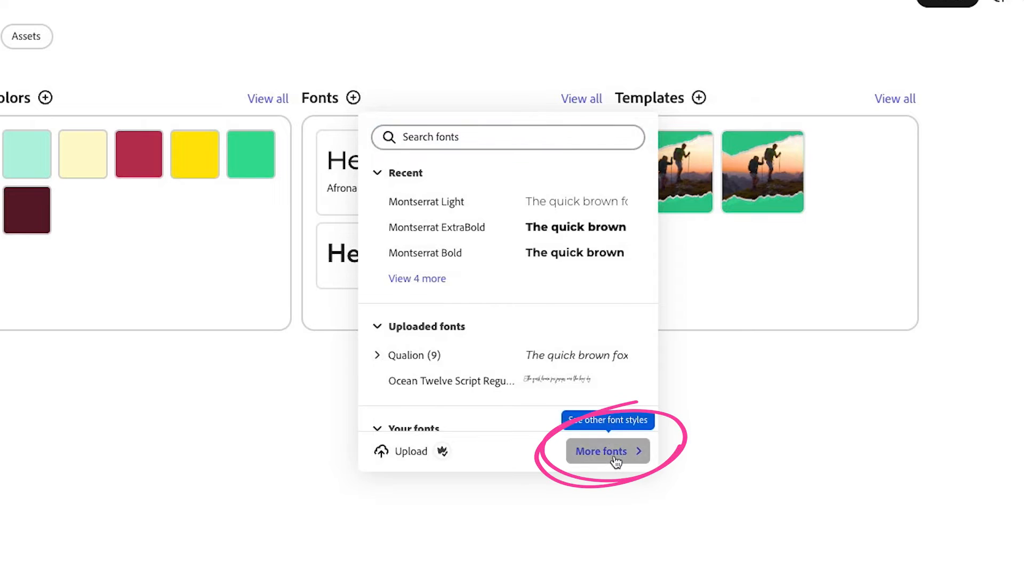
left_click(607, 451)
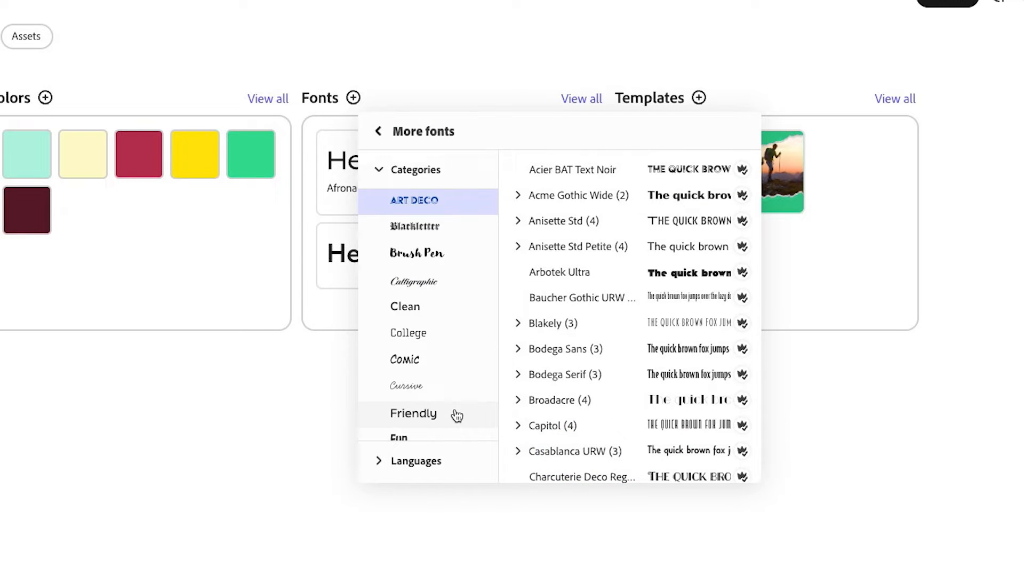
left_click(378, 131)
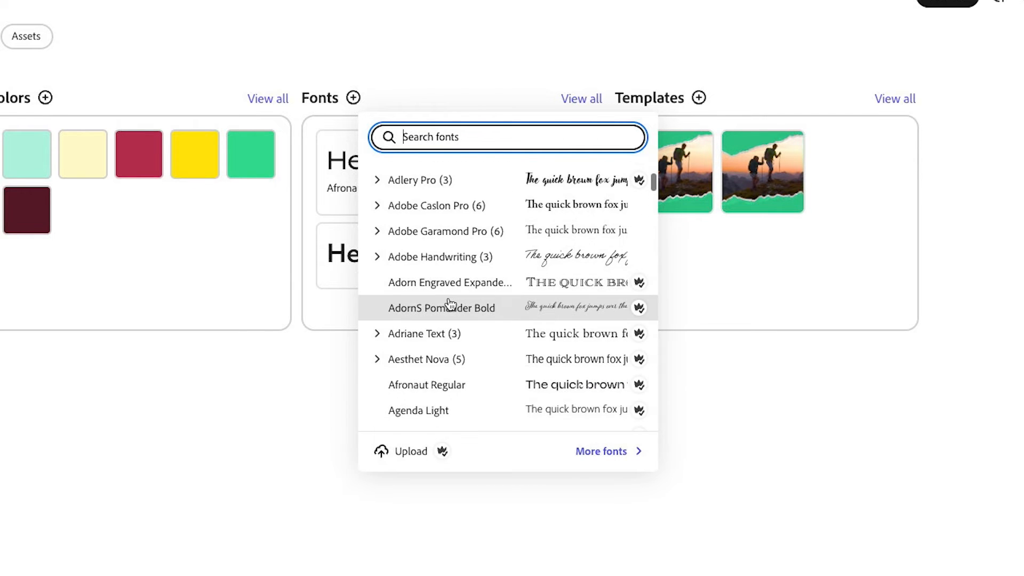
scroll("down", 3)
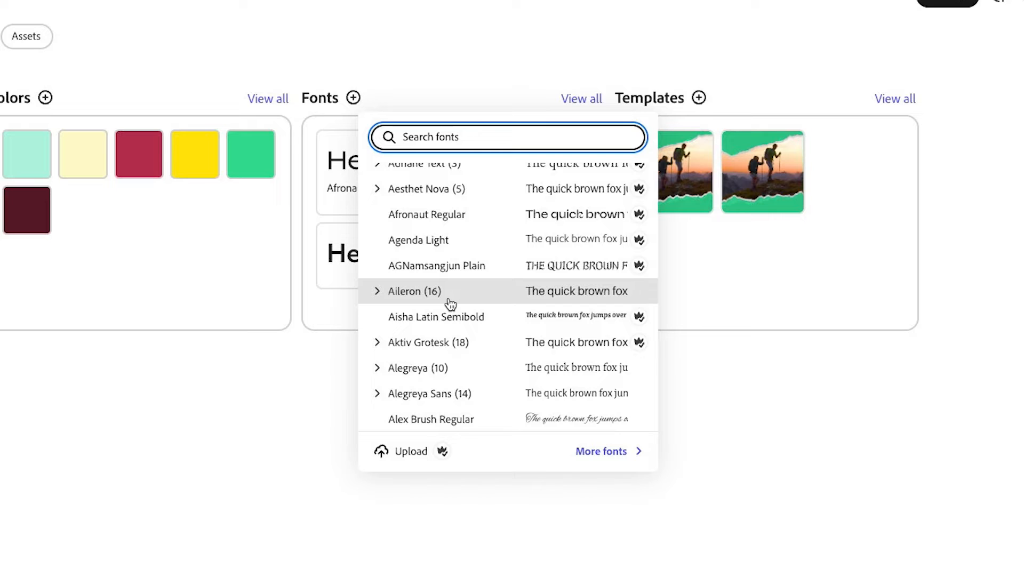
scroll("down", 3)
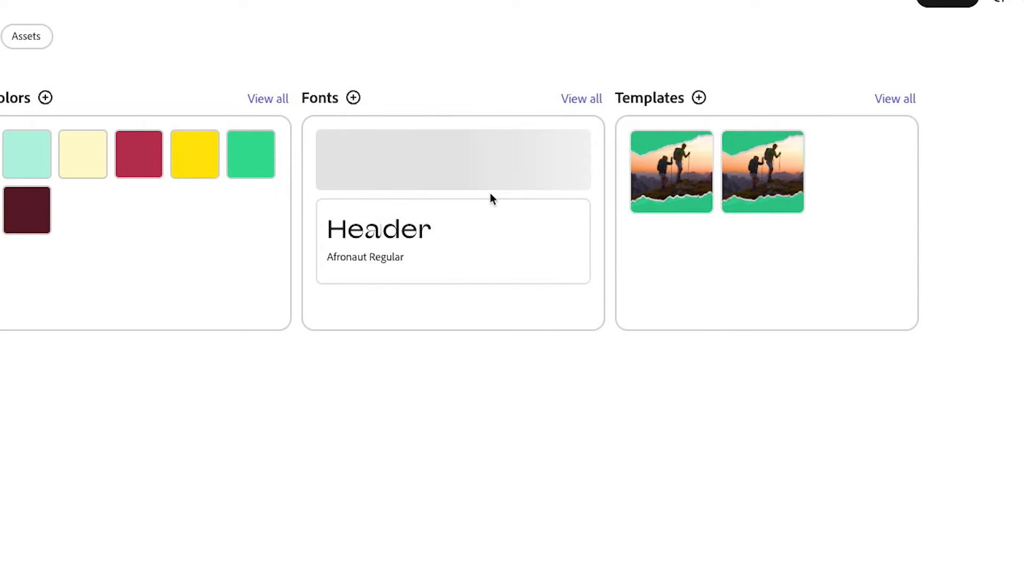
mouse_move(516, 178)
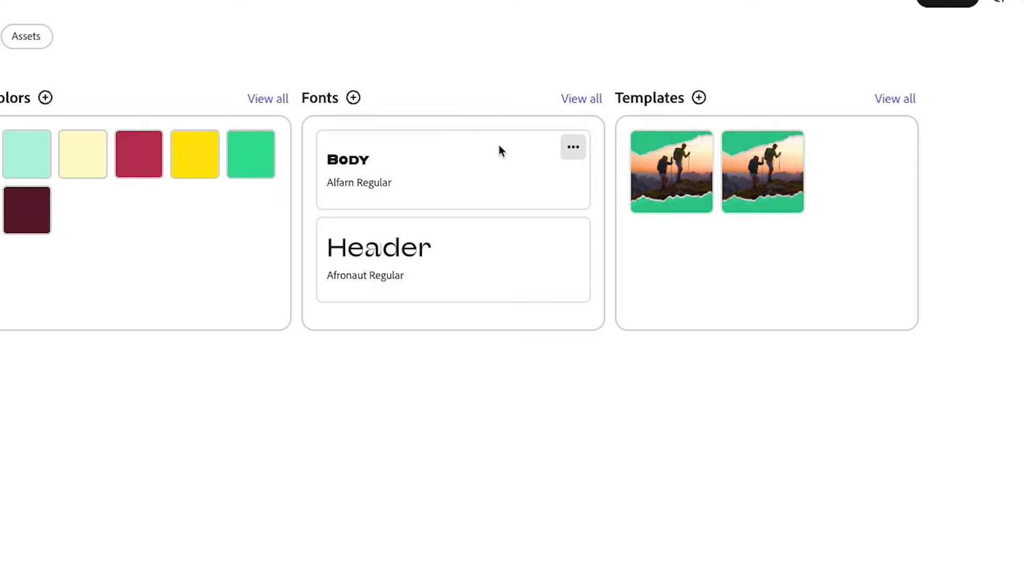
mouse_move(579, 99)
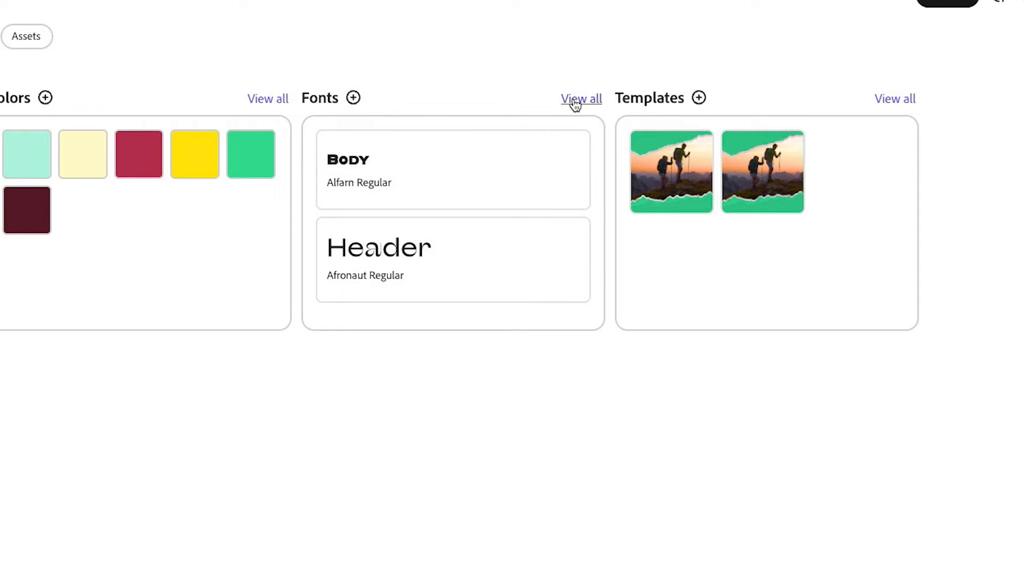
Show the complete Atreaz Tours fonts list with Alfarn Regular added as Body
left_click(581, 99)
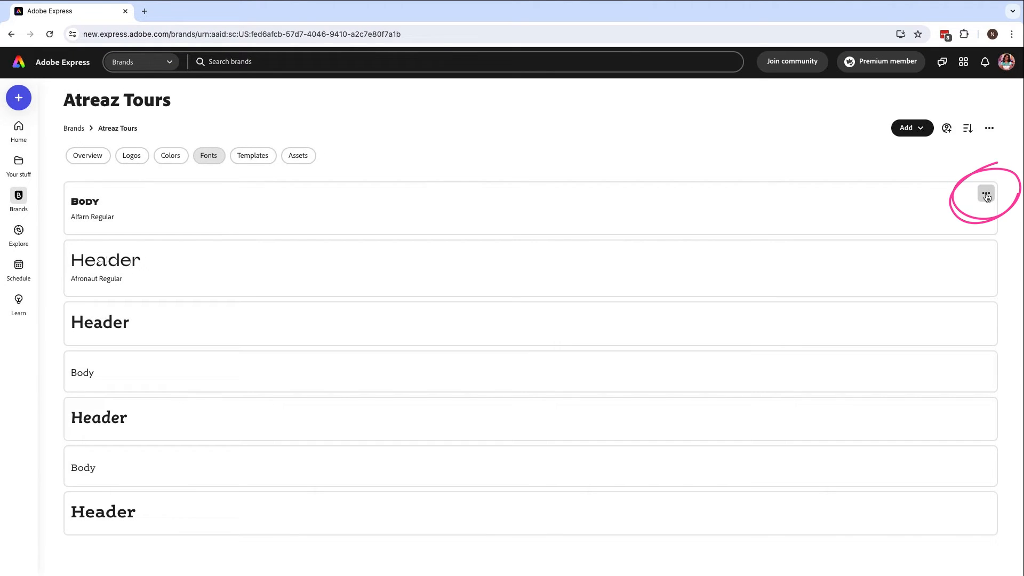
Open the Edit Role options for the Alfarn Regular font card
left_click(985, 195)
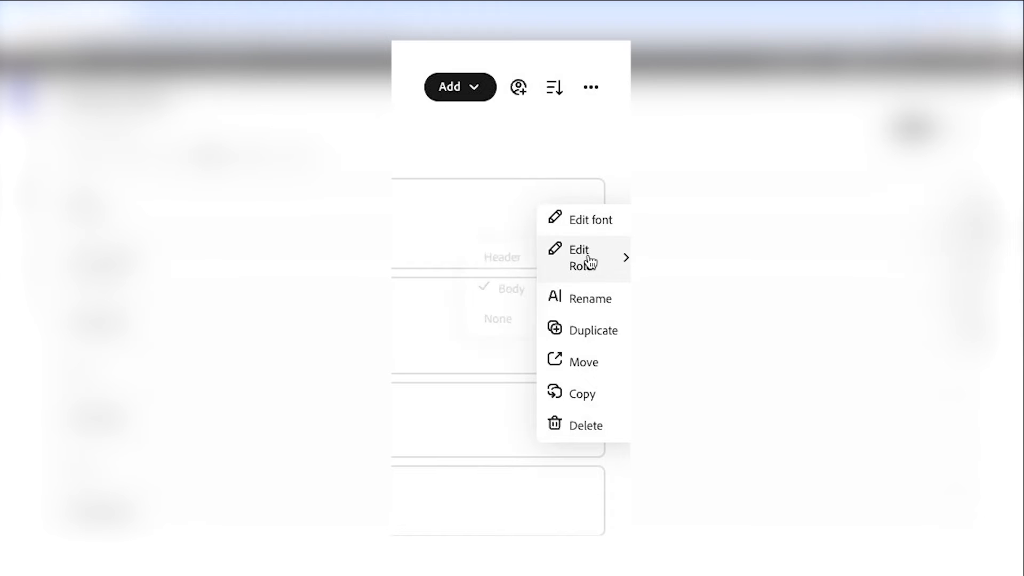
left_click(583, 257)
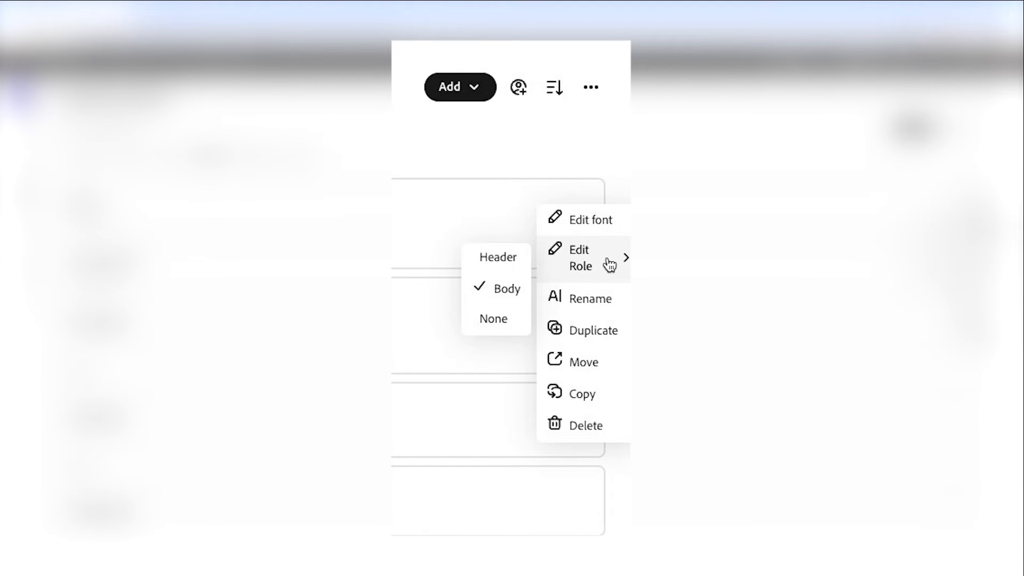
mouse_move(497, 264)
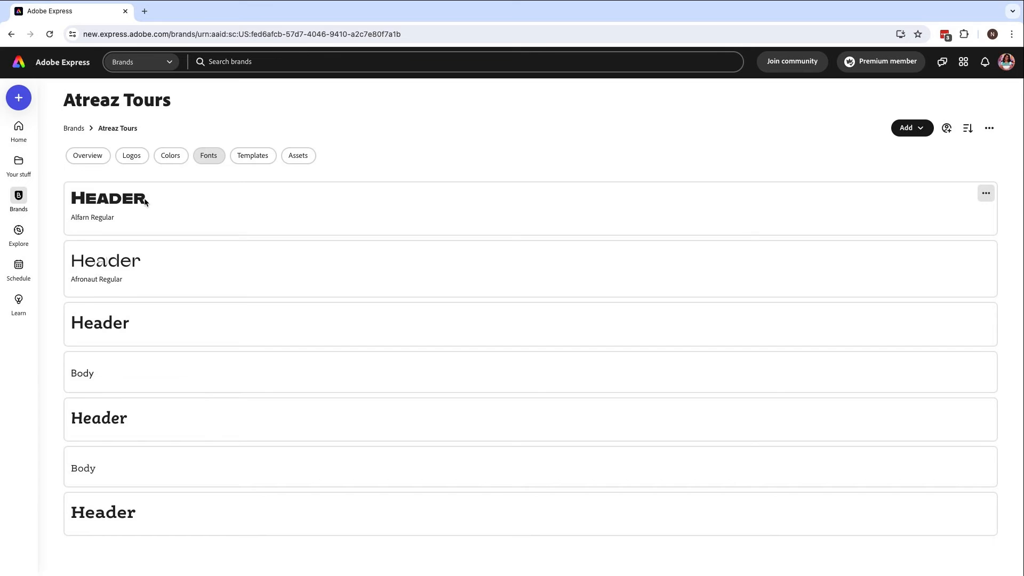
mouse_move(150, 261)
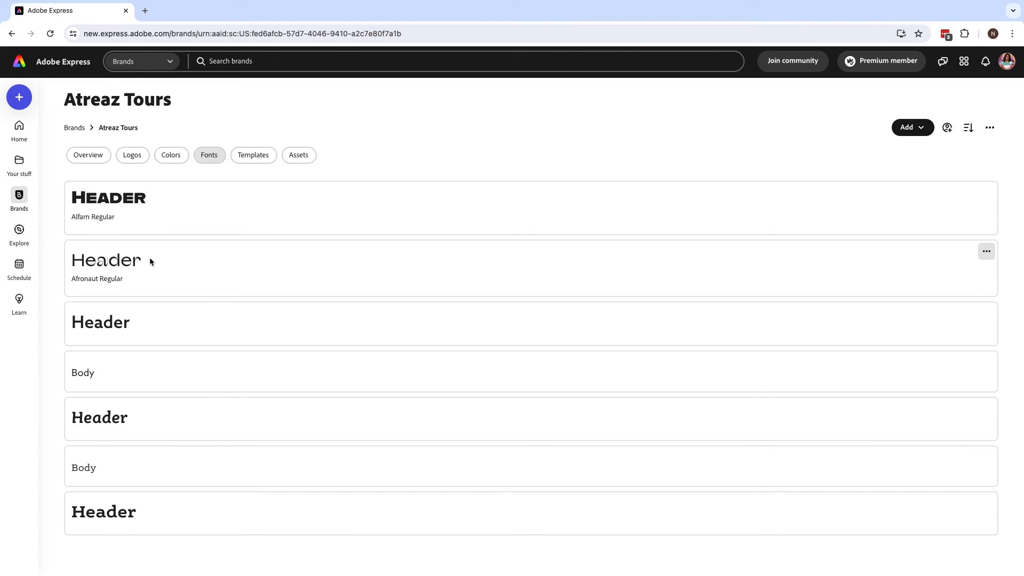
mouse_move(775, 372)
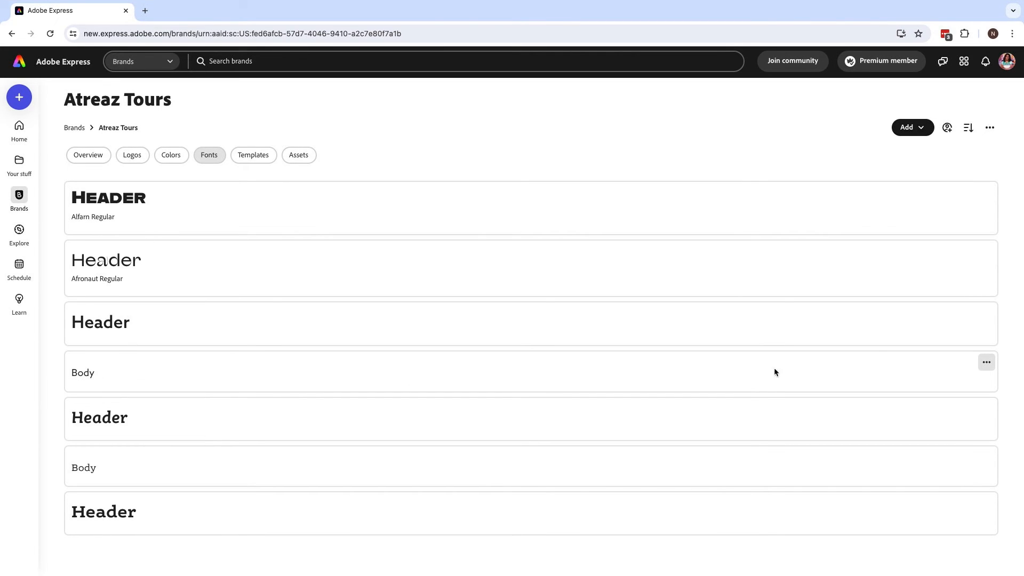
mouse_move(987, 313)
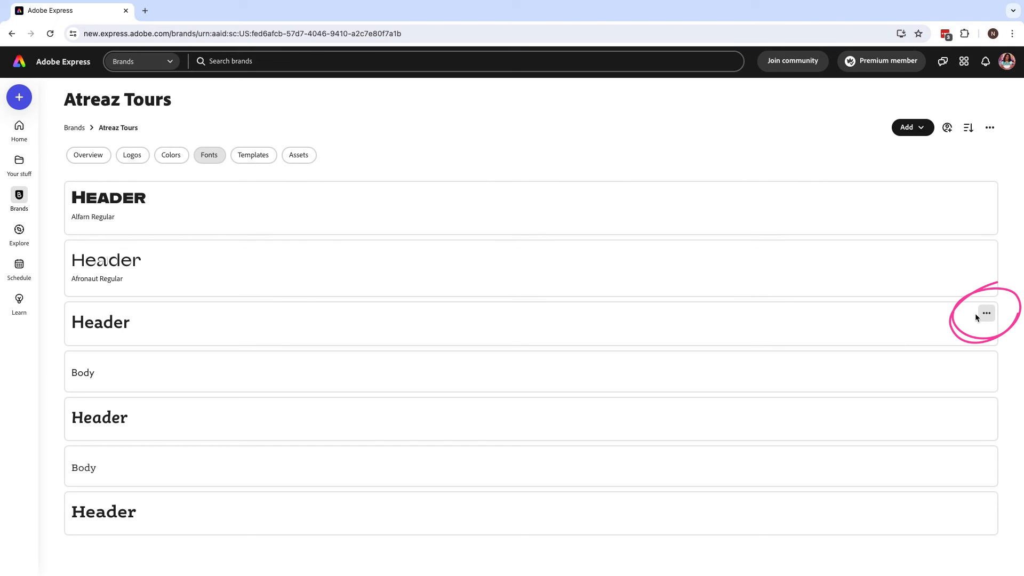
Open the options menu on the third brand font card
left_click(985, 313)
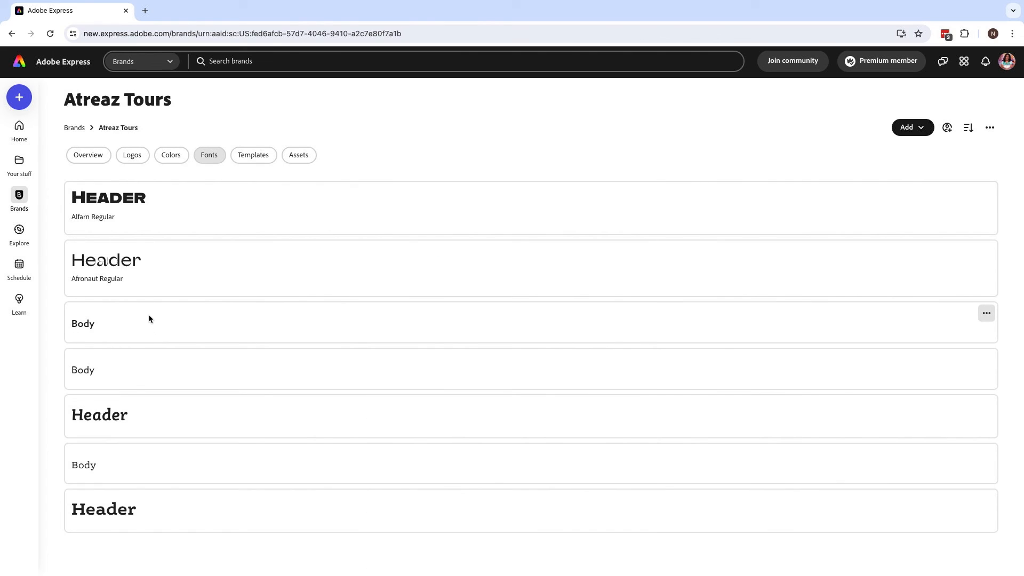
mouse_move(51, 306)
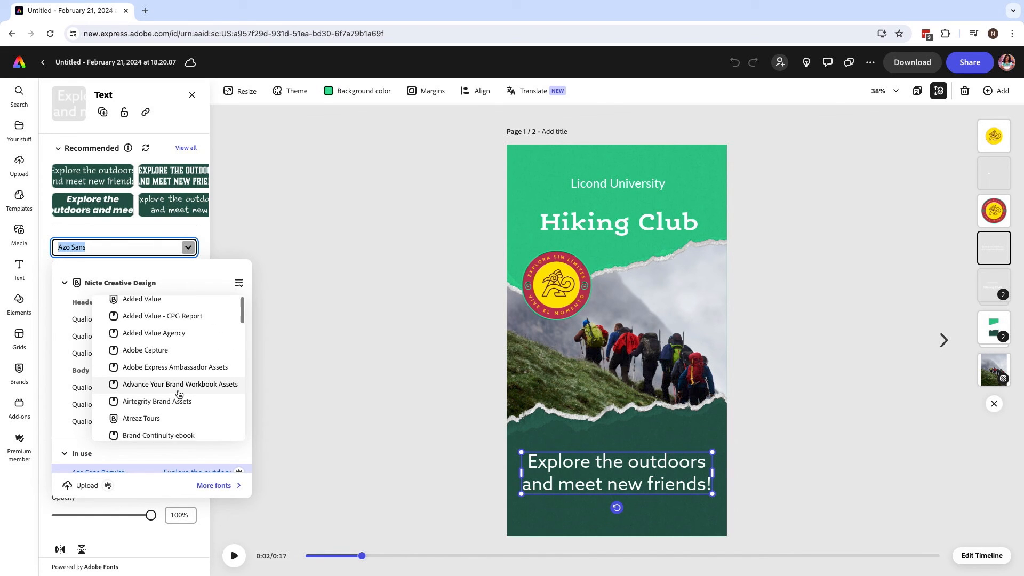
left_click(140, 419)
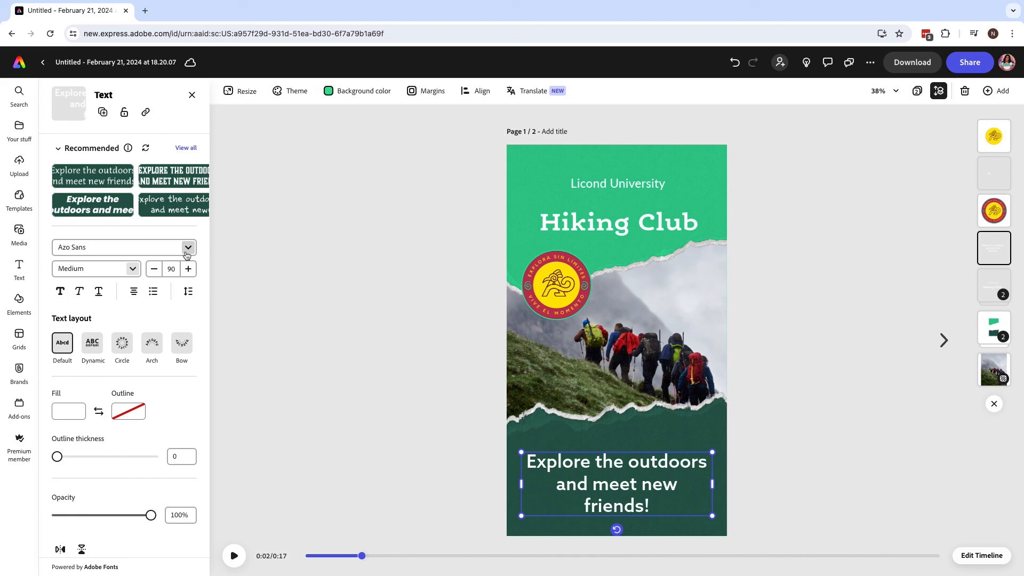
left_click(192, 95)
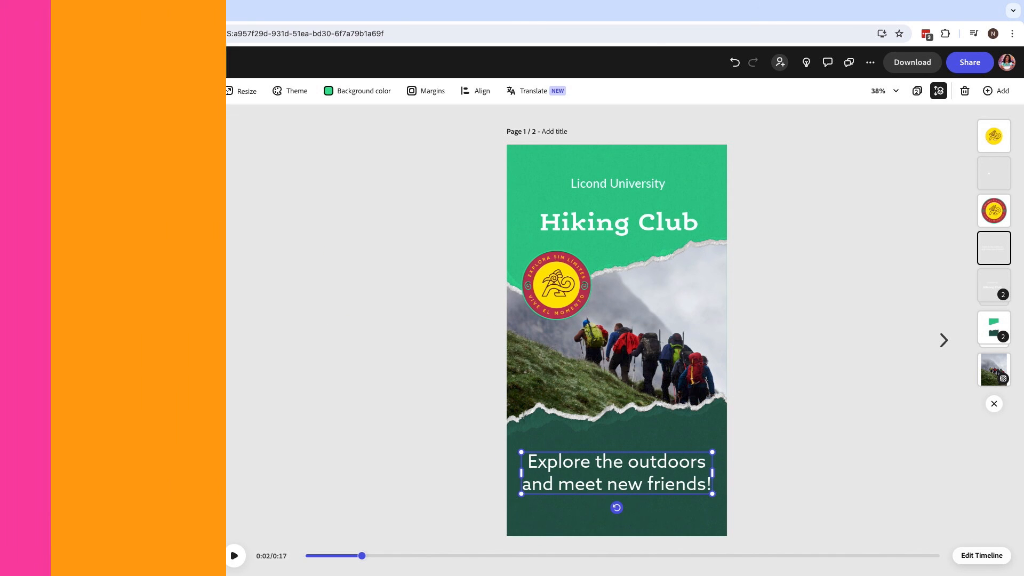